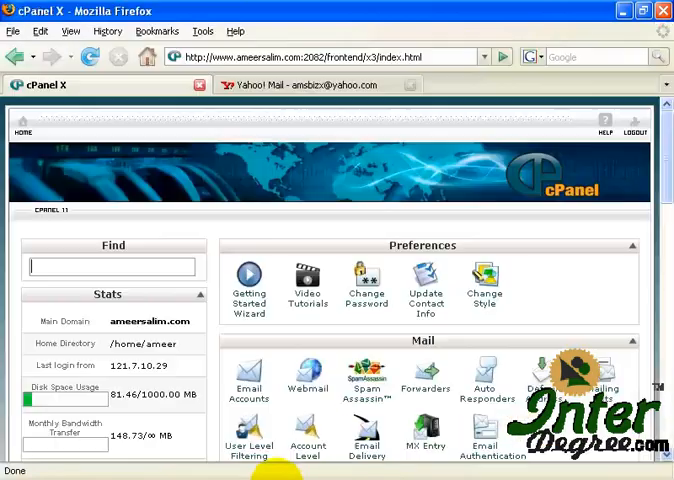
Go to cPanel's Email Accounts page and scroll to the Current Accounts table listing webmaster.
scroll("down", 3)
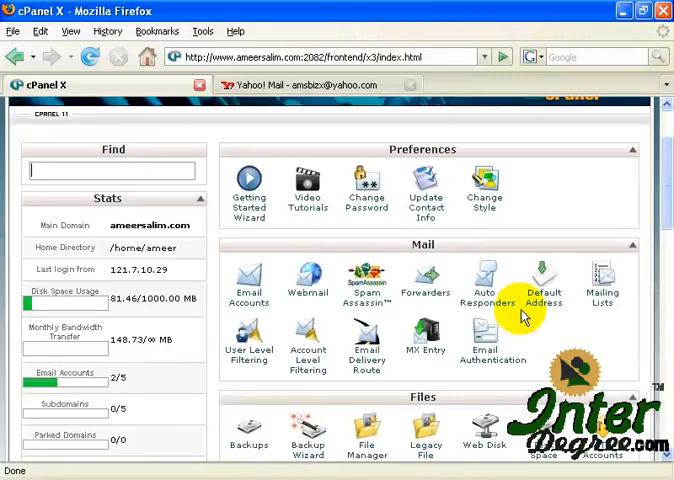
left_click(248, 284)
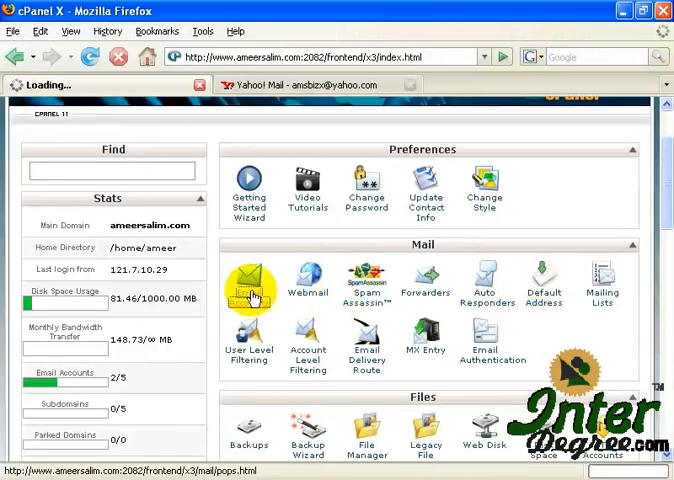
left_click(248, 280)
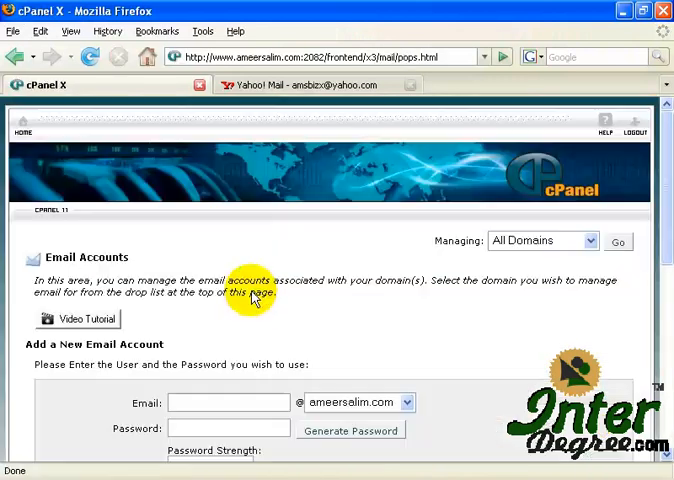
scroll("down", 3)
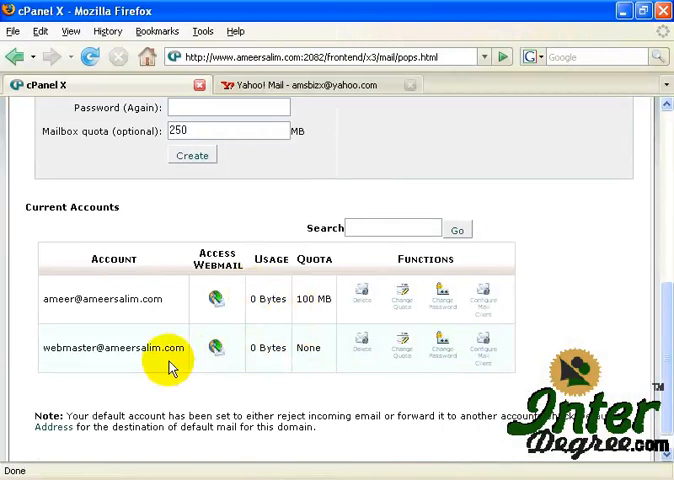
mouse_move(448, 356)
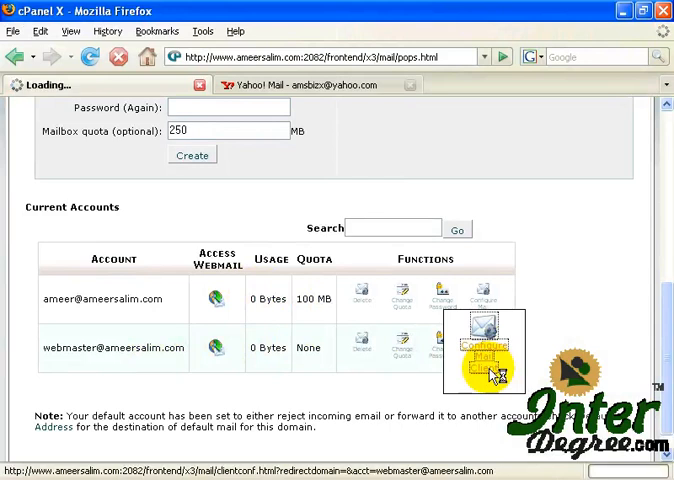
Show Configure Mail Client for the webmaster account, scrolled to its Manual Settings.
left_click(484, 348)
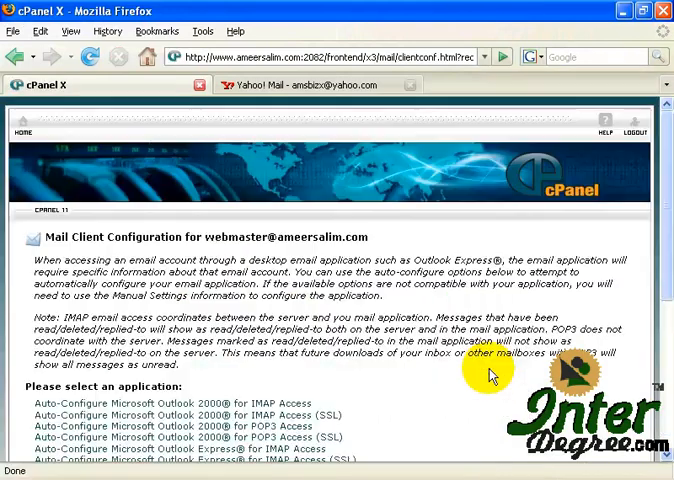
scroll("down", 3)
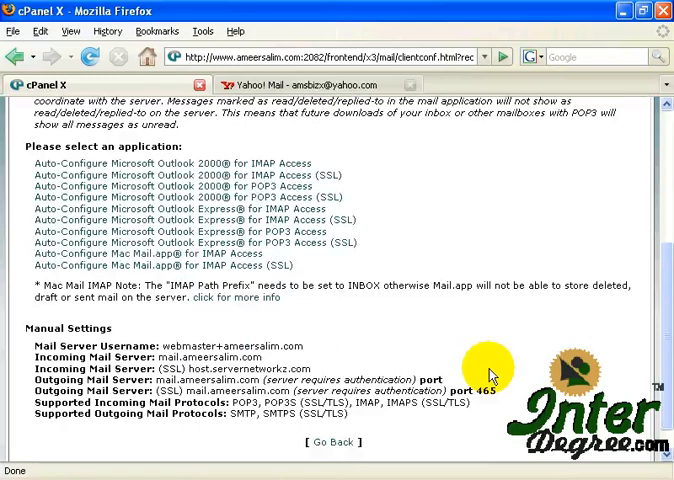
mouse_move(490, 364)
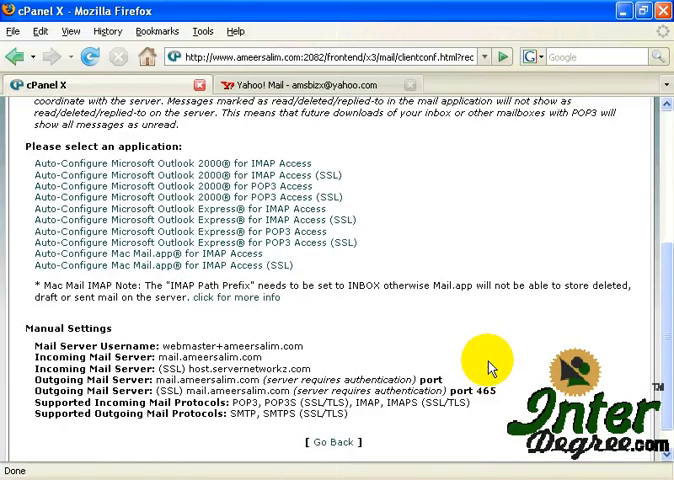
mouse_move(484, 356)
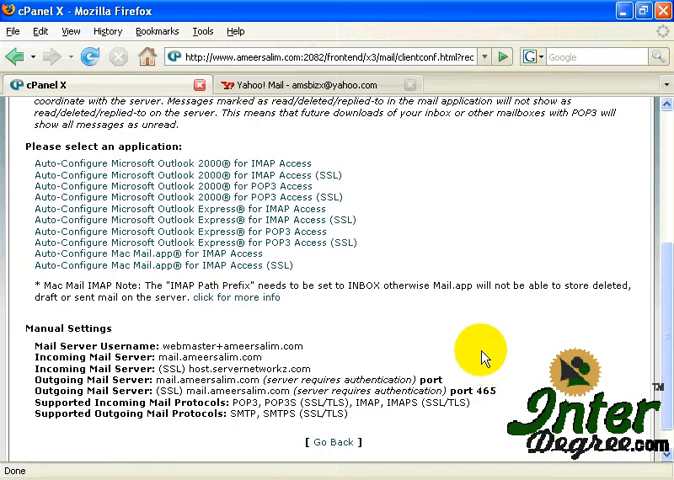
mouse_move(436, 352)
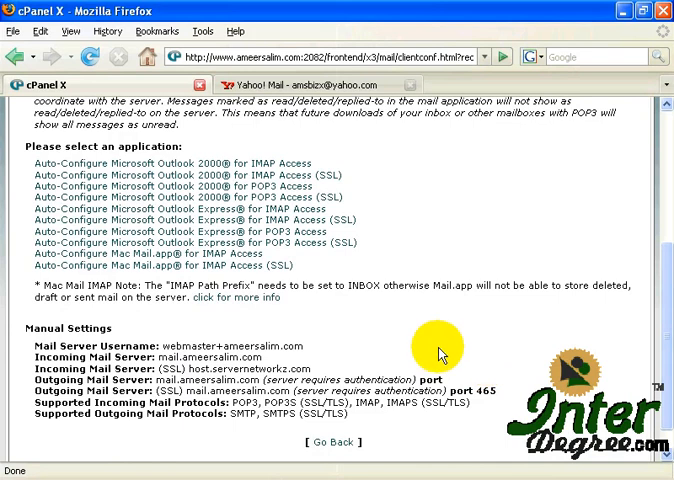
mouse_move(396, 460)
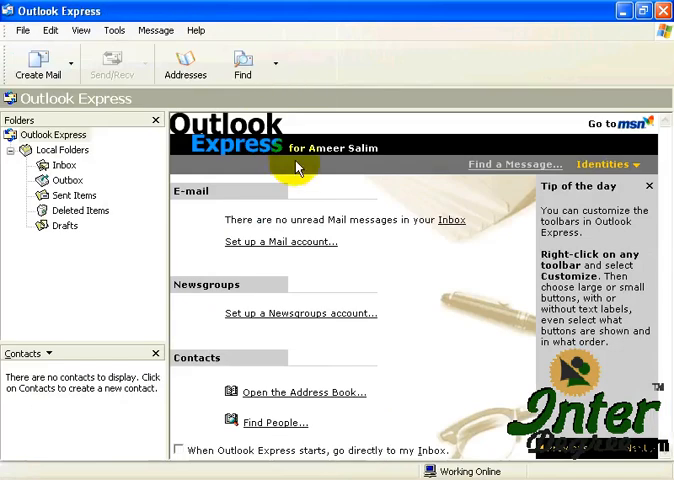
Bring up the Internet Accounts window from Tools > Accounts to add a mail account.
left_click(112, 30)
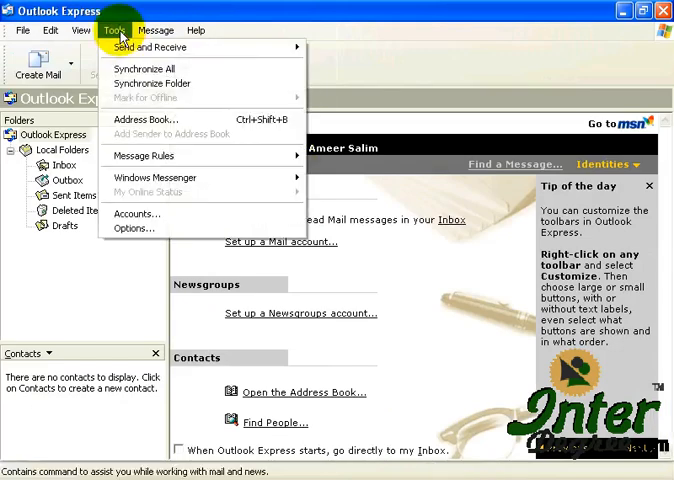
mouse_move(138, 212)
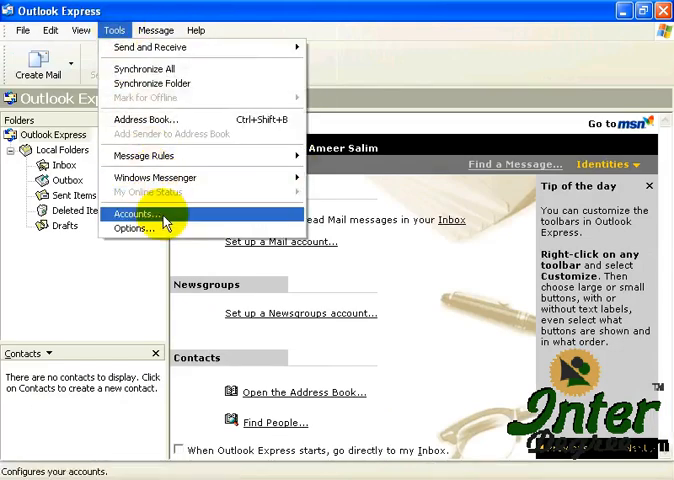
left_click(134, 212)
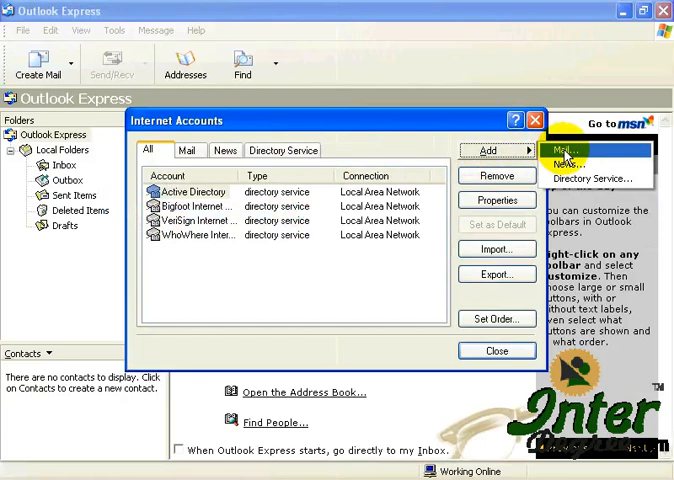
Start a new Mail account with display name 'Am...' and the webmaster e-mail address.
left_click(568, 148)
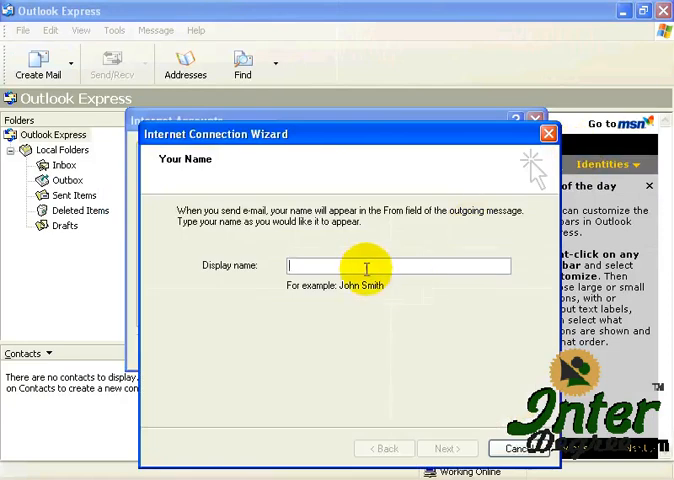
type("Ameer Salim")
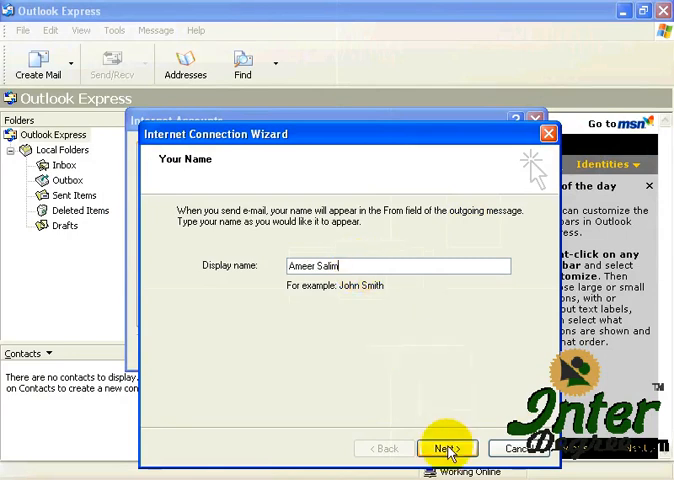
left_click(446, 448)
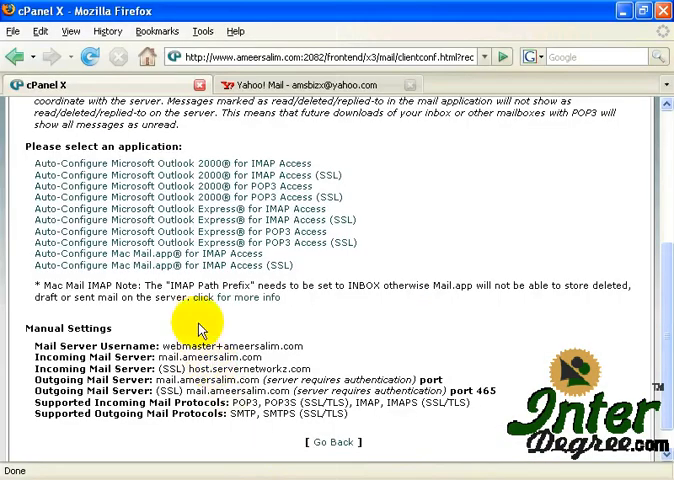
mouse_move(252, 326)
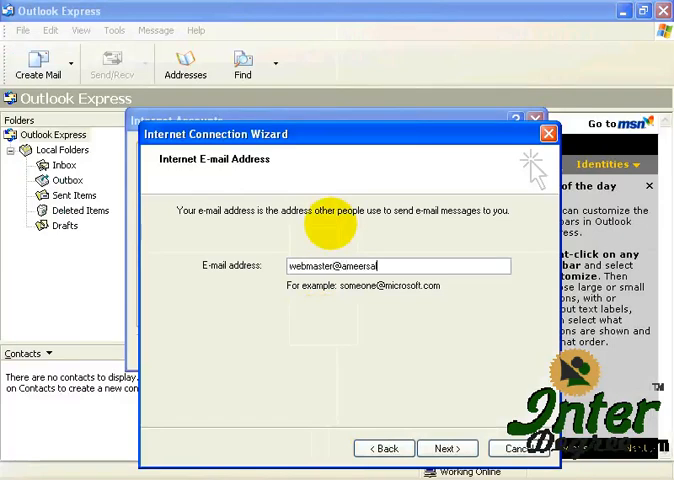
type("lm.com")
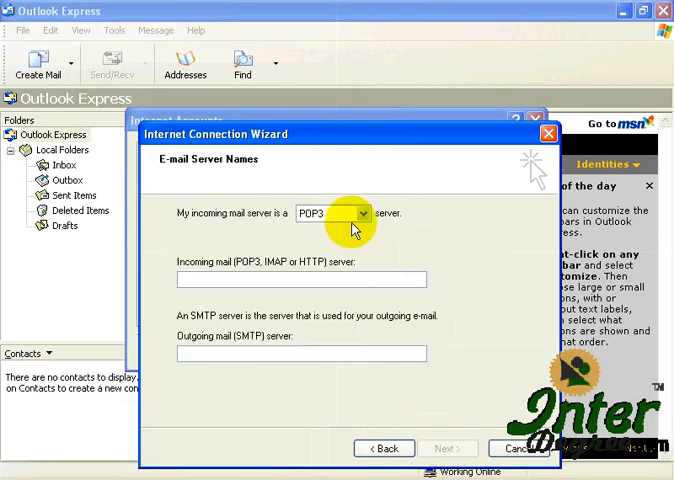
mouse_move(228, 280)
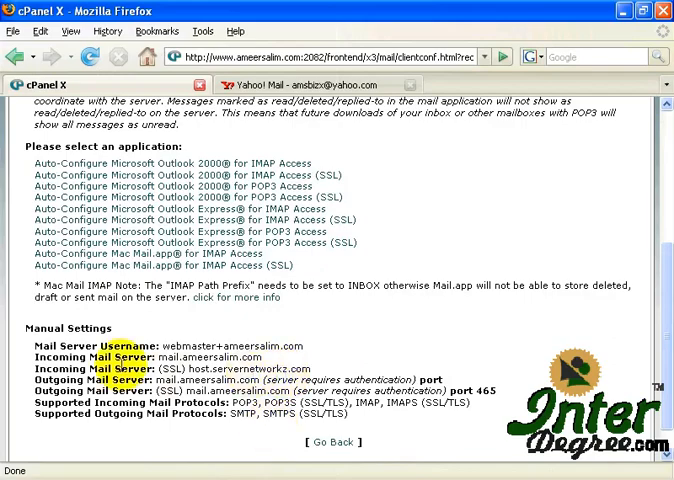
Enter mail.ameersalim.com as incoming and outgoing server, then copy the cPanel username.
double_click(50, 358)
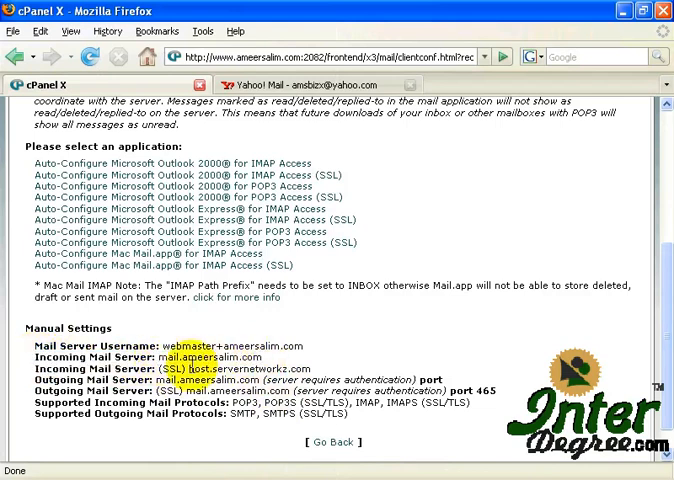
double_click(84, 392)
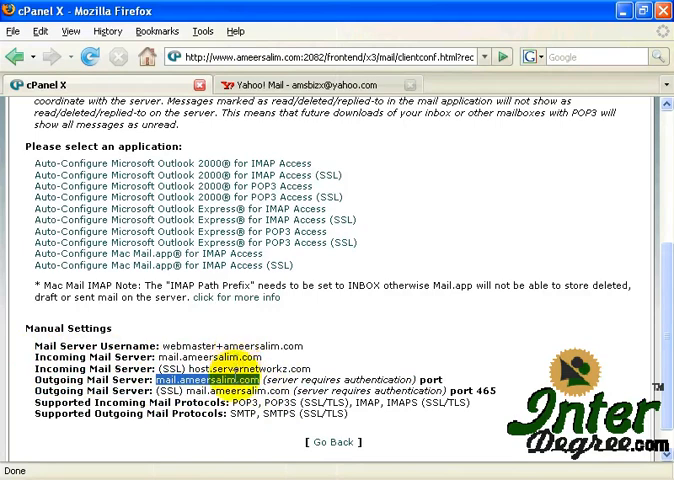
right_click(204, 374)
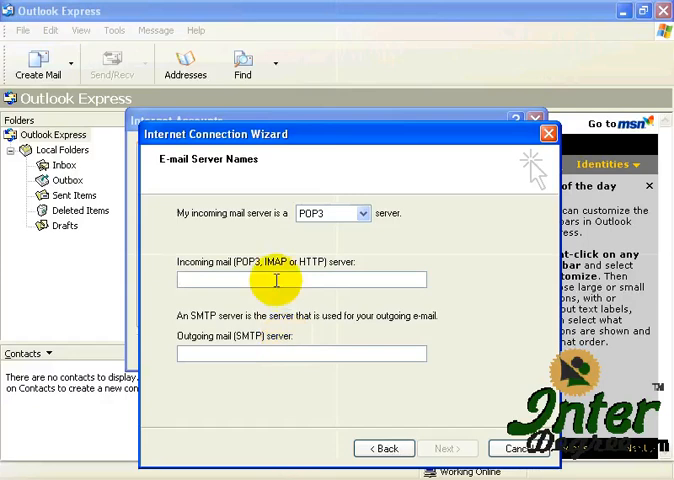
type("mail.ameersalim.com")
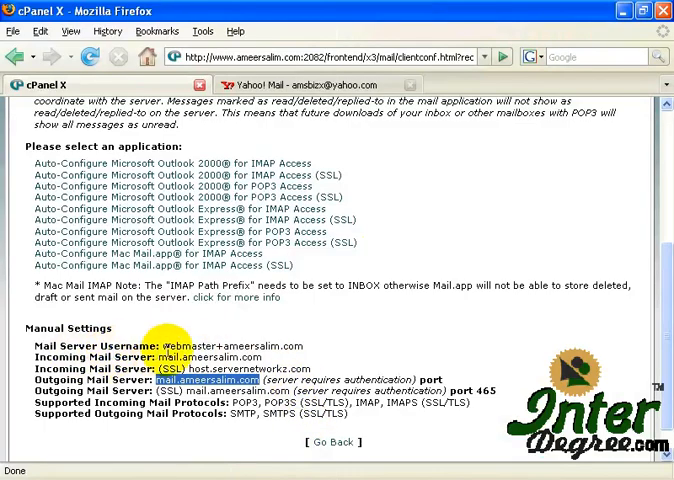
double_click(210, 344)
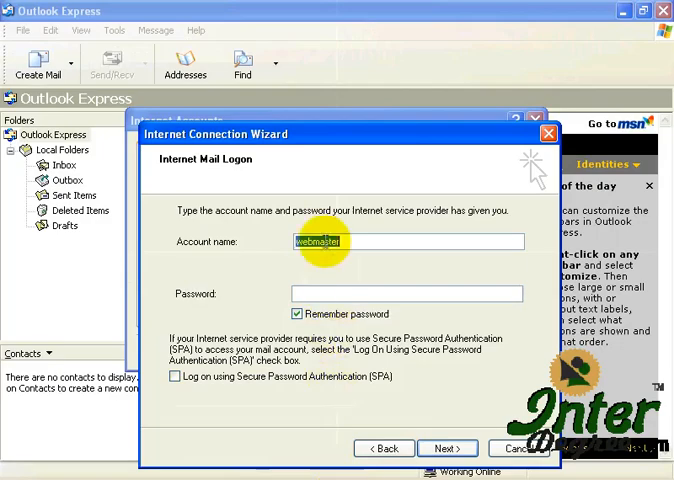
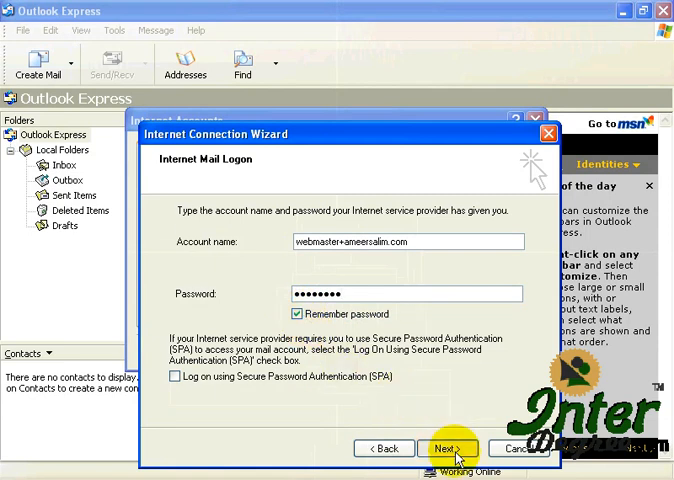
left_click(448, 448)
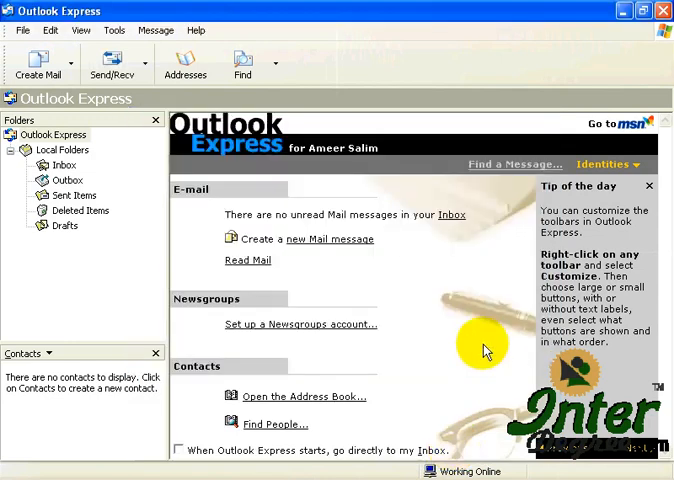
mouse_move(464, 278)
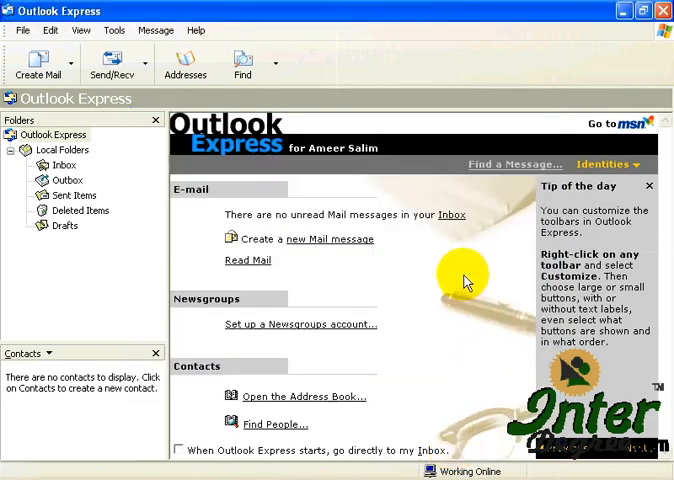
mouse_move(116, 64)
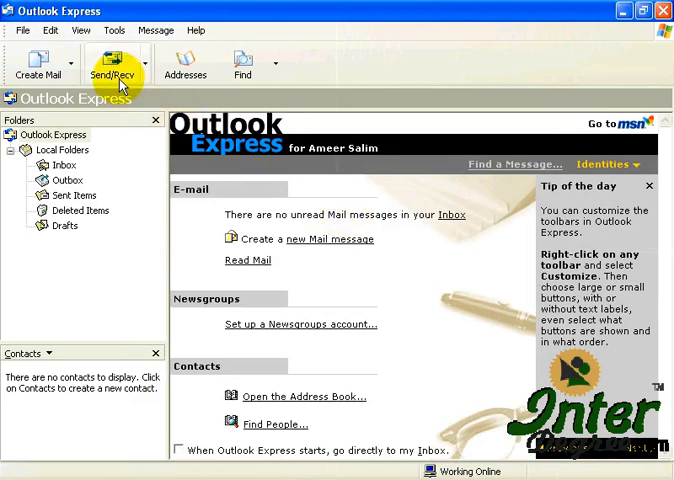
mouse_move(116, 62)
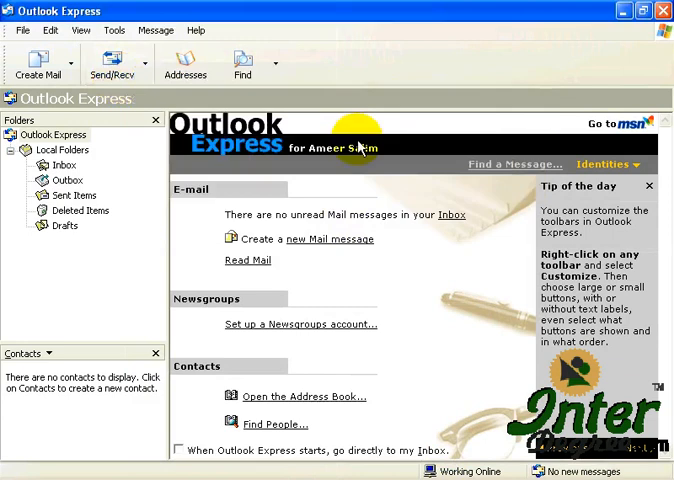
mouse_move(350, 136)
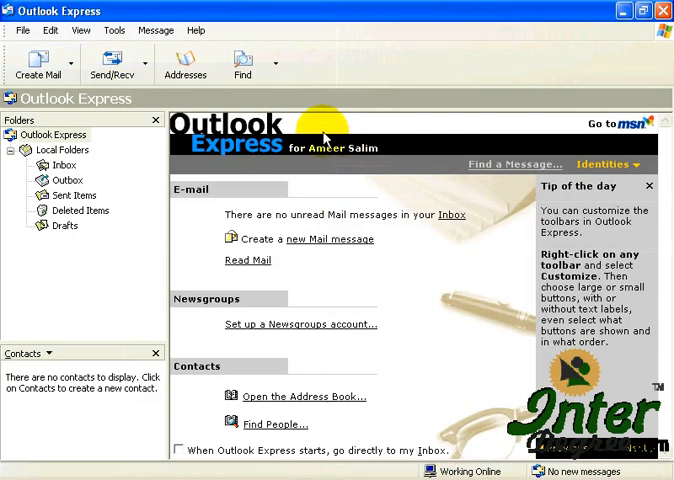
left_click(66, 62)
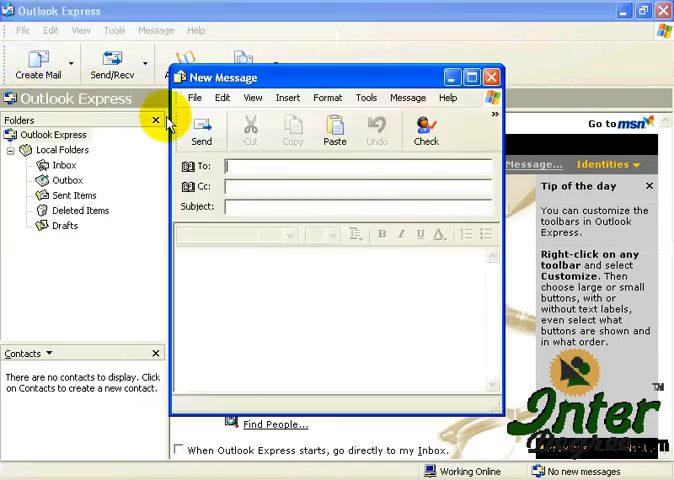
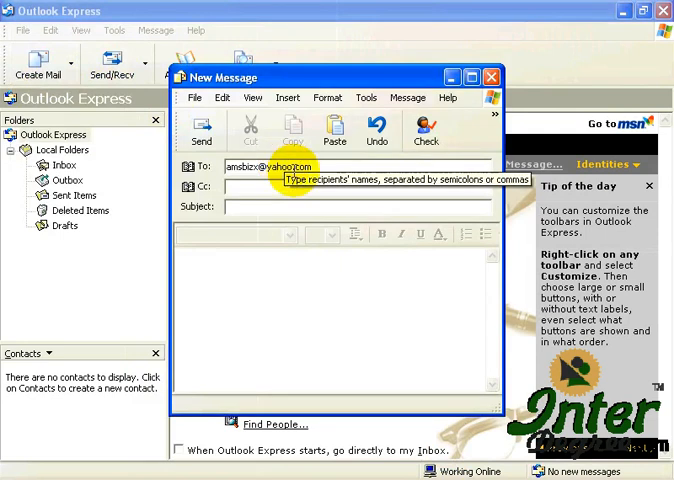
type("Test")
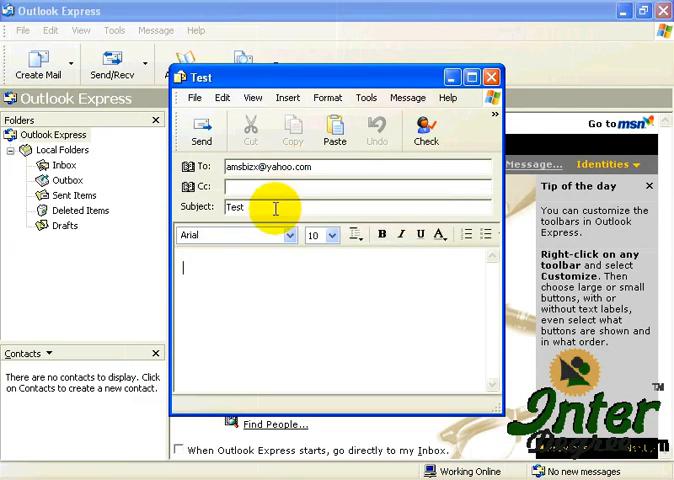
mouse_move(466, 76)
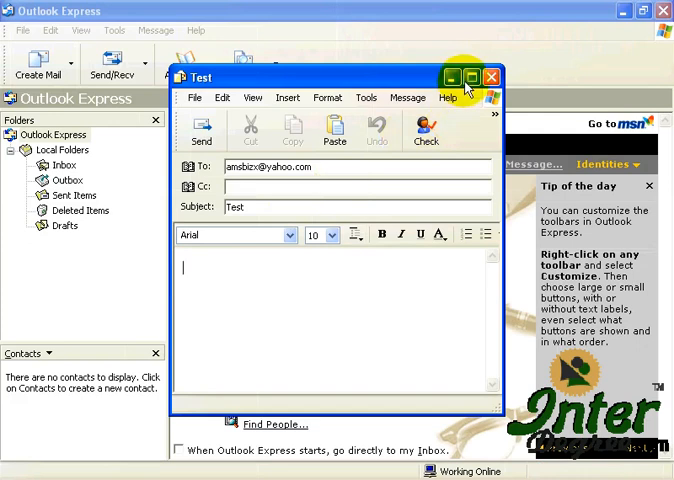
left_click(468, 76)
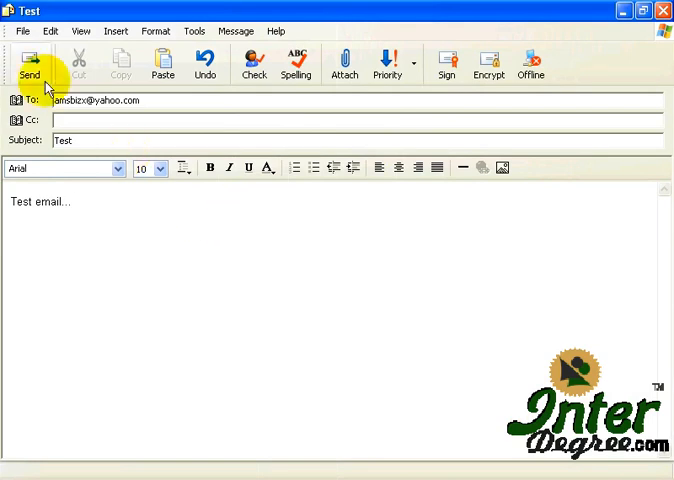
left_click(28, 64)
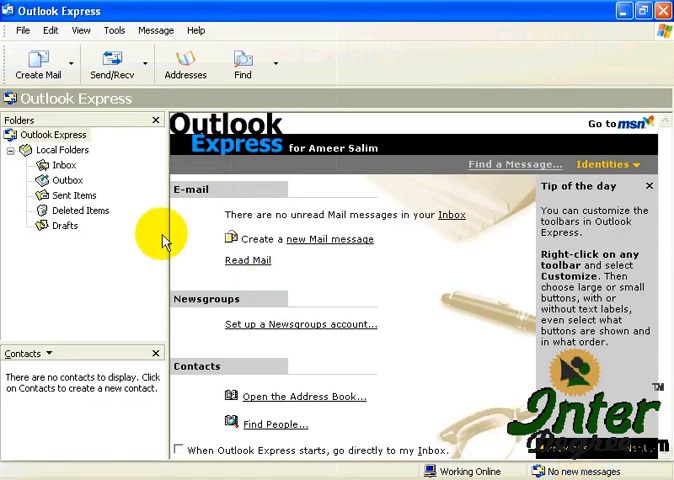
mouse_move(120, 216)
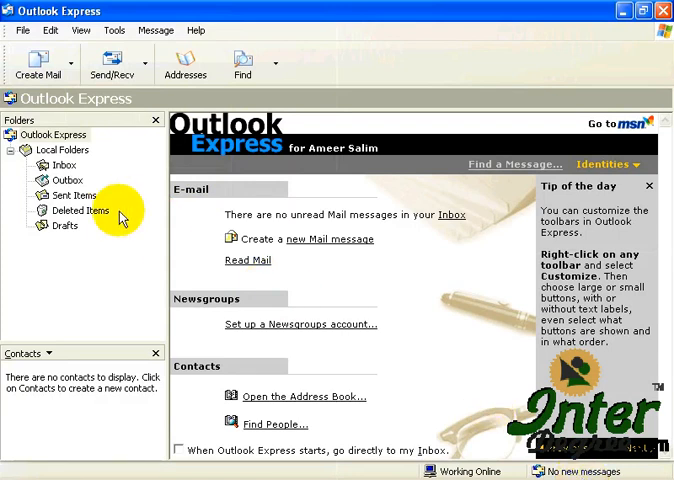
left_click(72, 196)
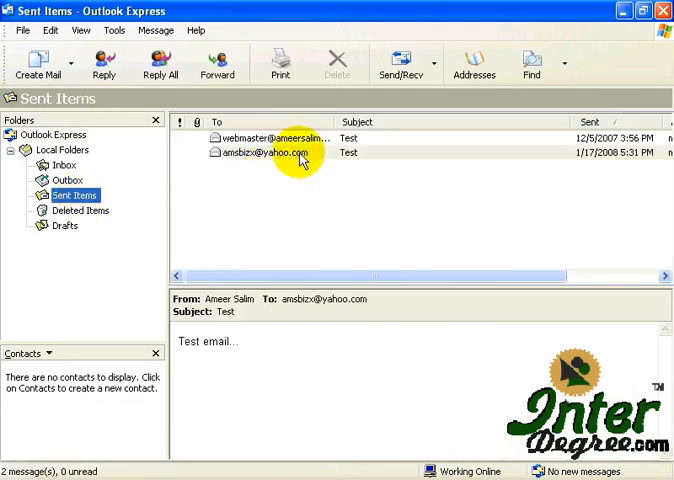
mouse_move(238, 476)
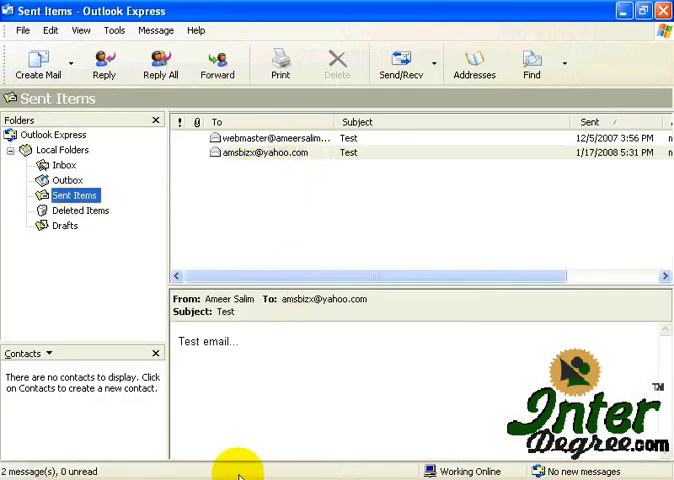